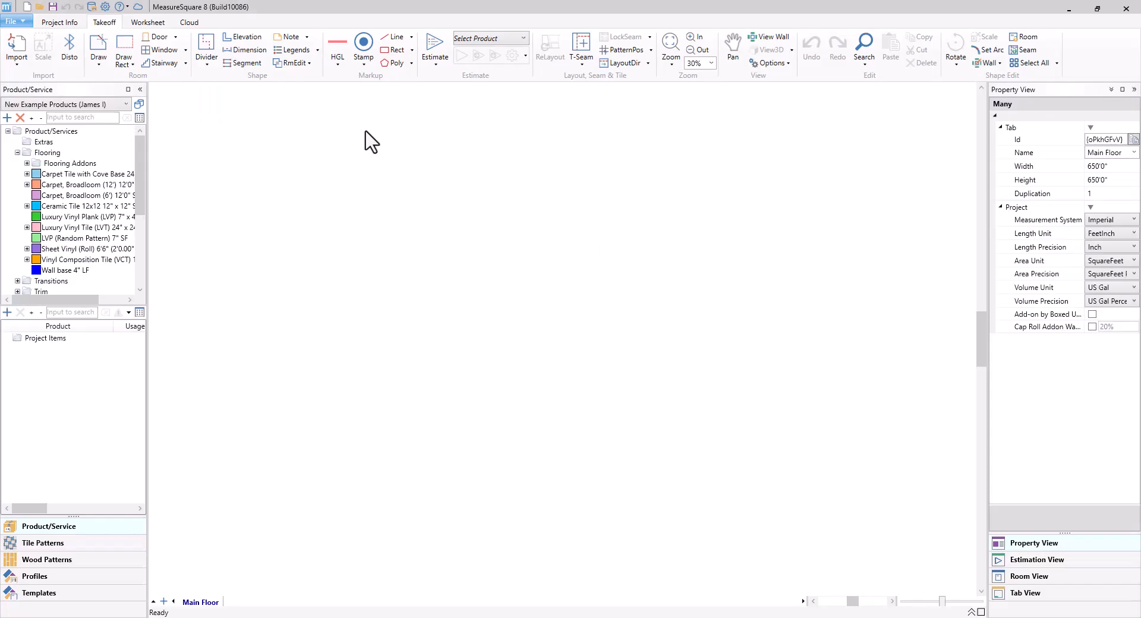
Step: Import the Wilhite Apartments bid set PDF, keeping all nine pages checked
{"action": "left_click", "coordinate": [16, 48]}
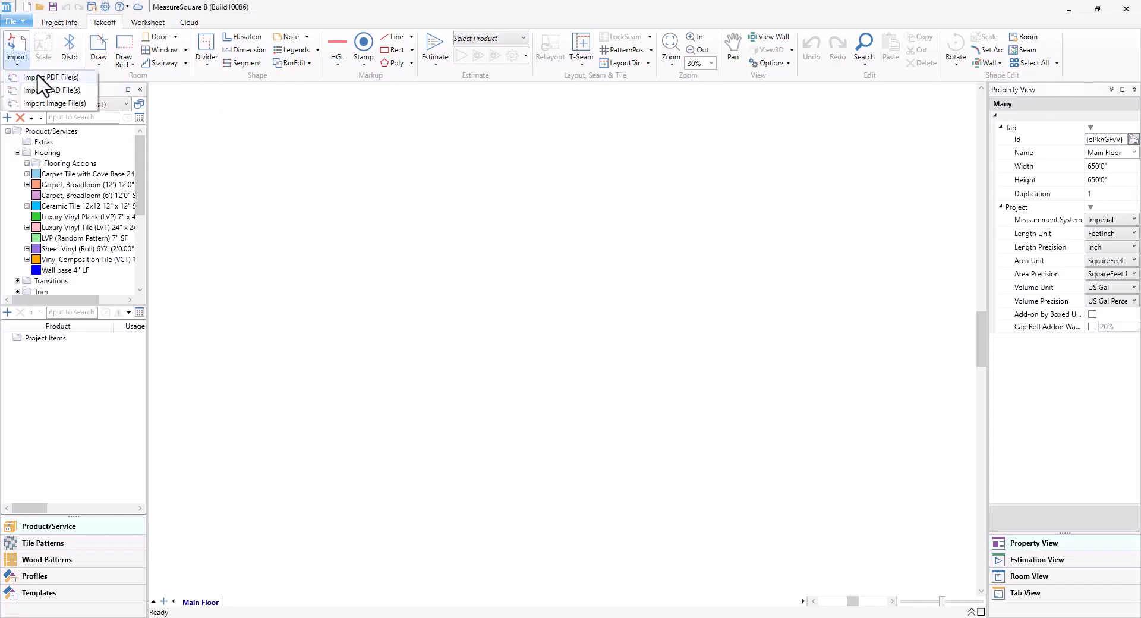
{"action": "left_click", "coordinate": [47, 77]}
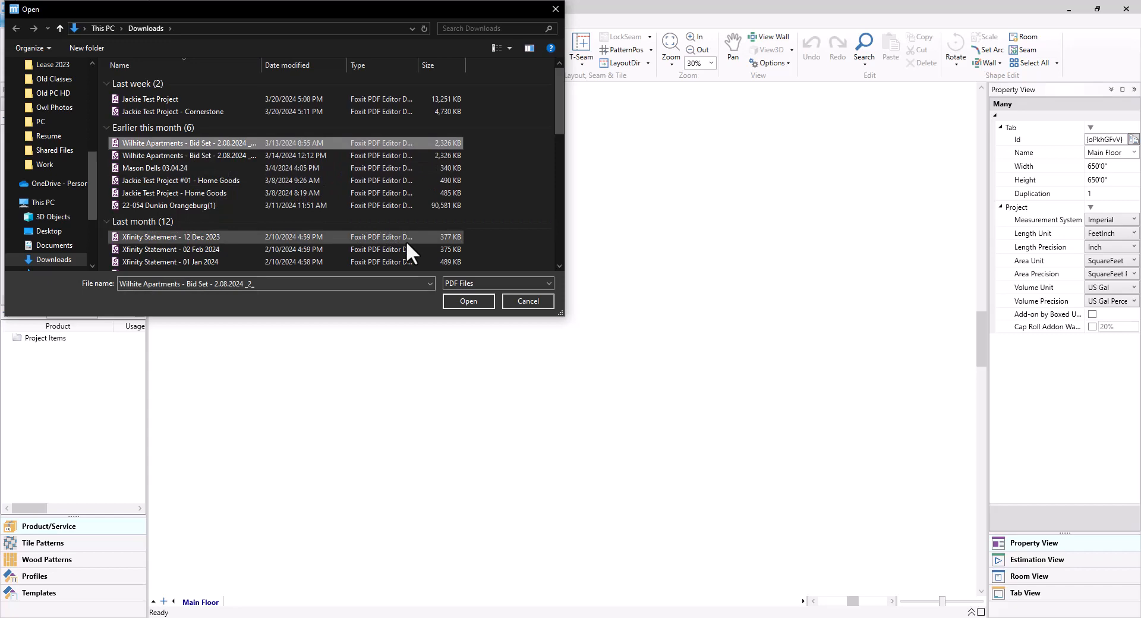
{"action": "left_click", "coordinate": [469, 301]}
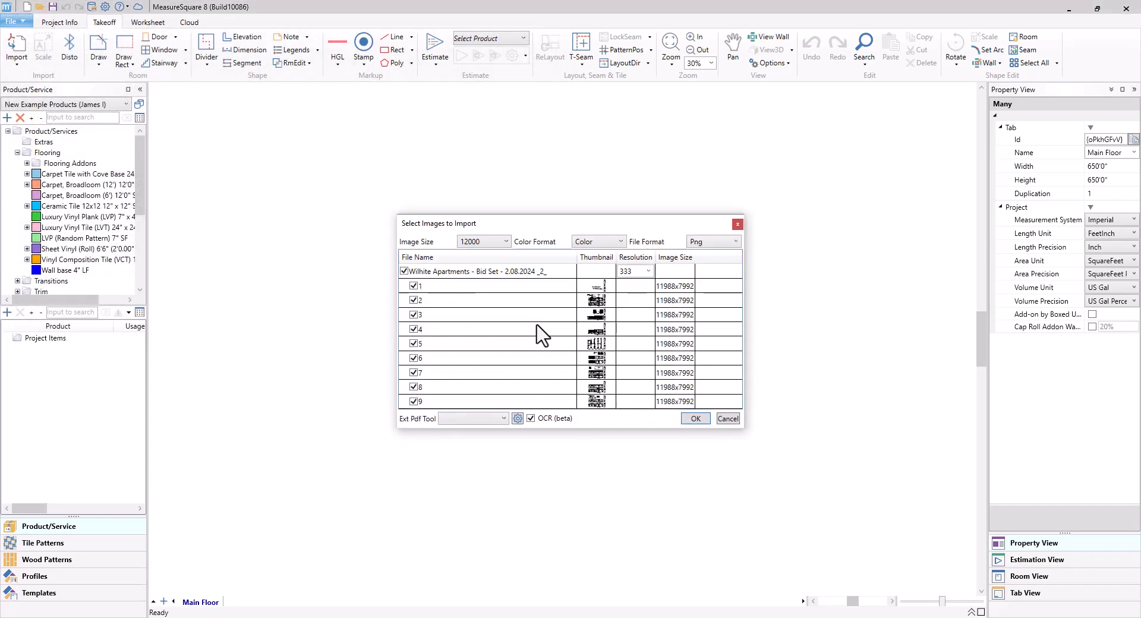
{"action": "mouse_move", "coordinate": [617, 456]}
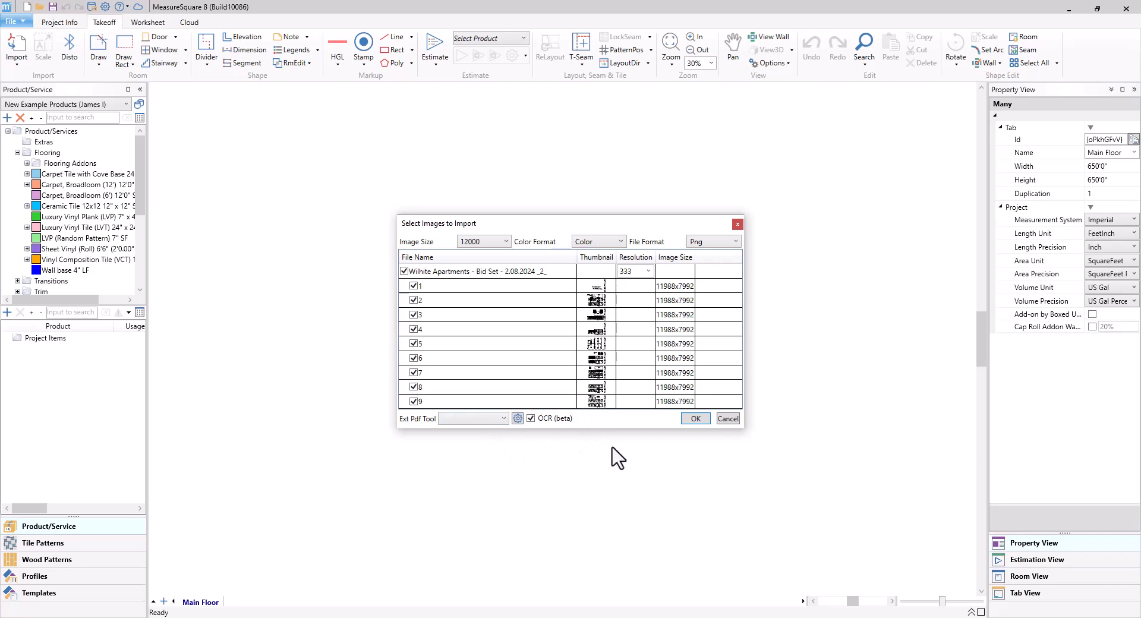
{"action": "left_click", "coordinate": [695, 418]}
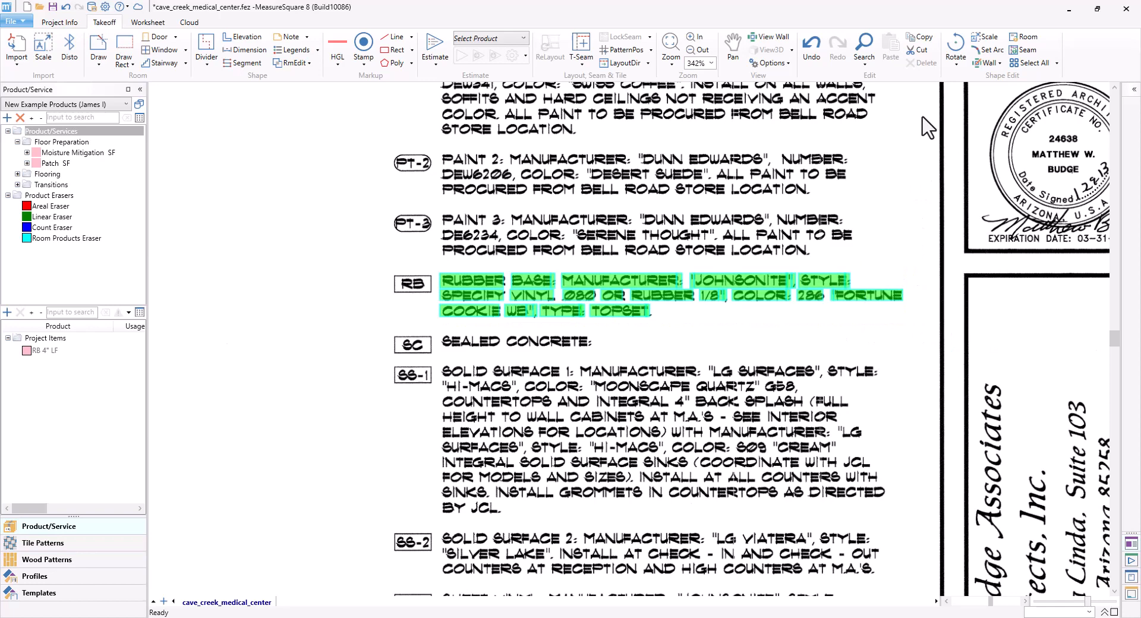
{"action": "mouse_move", "coordinate": [259, 235]}
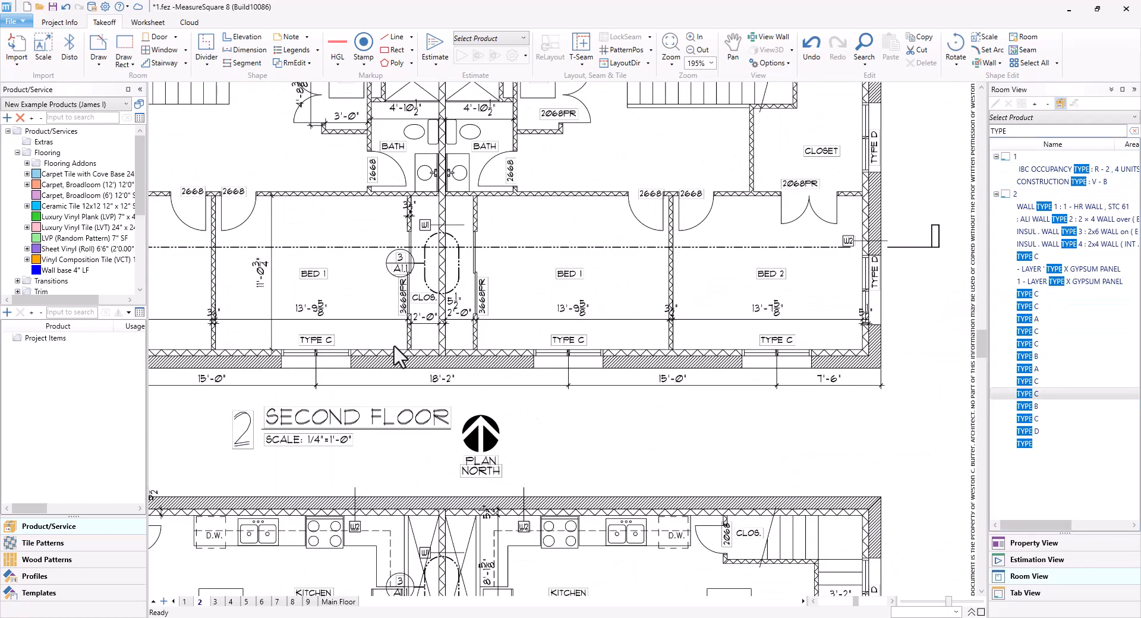
Step: Bring up the Tab View overview of the plan pages
{"action": "left_click", "coordinate": [1025, 593]}
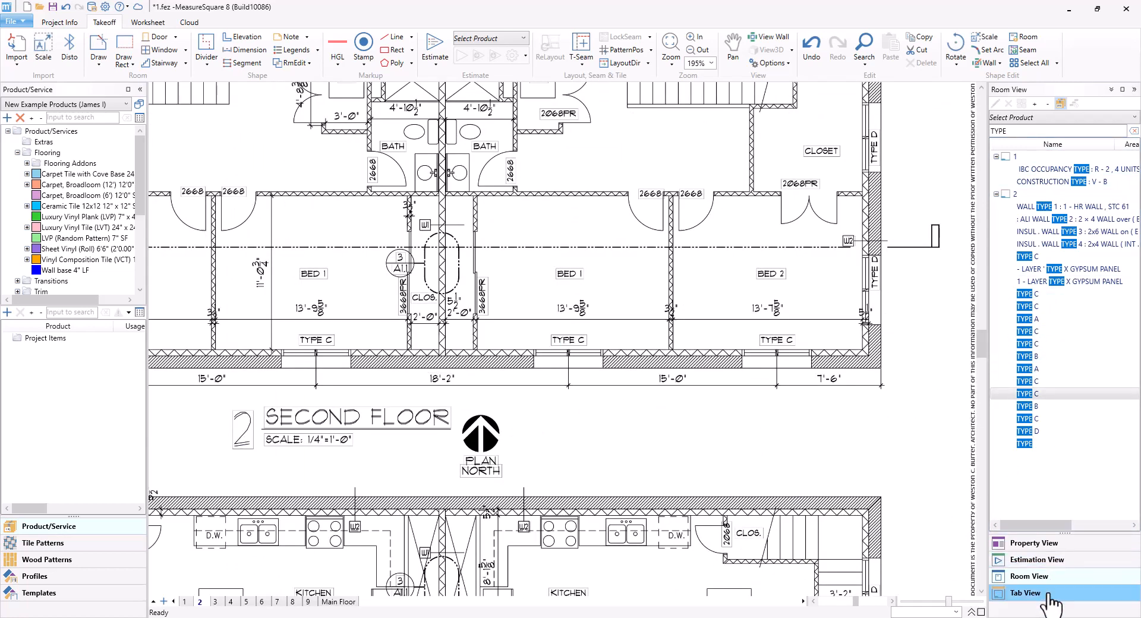
{"action": "left_click", "coordinate": [1025, 592]}
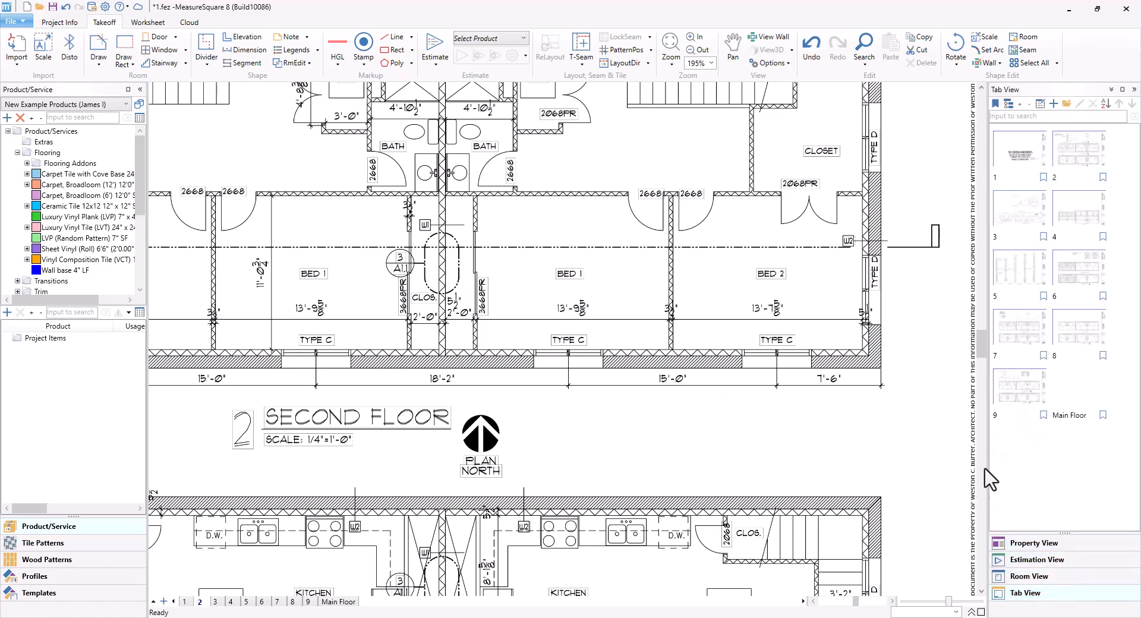
{"action": "mouse_move", "coordinate": [1054, 105]}
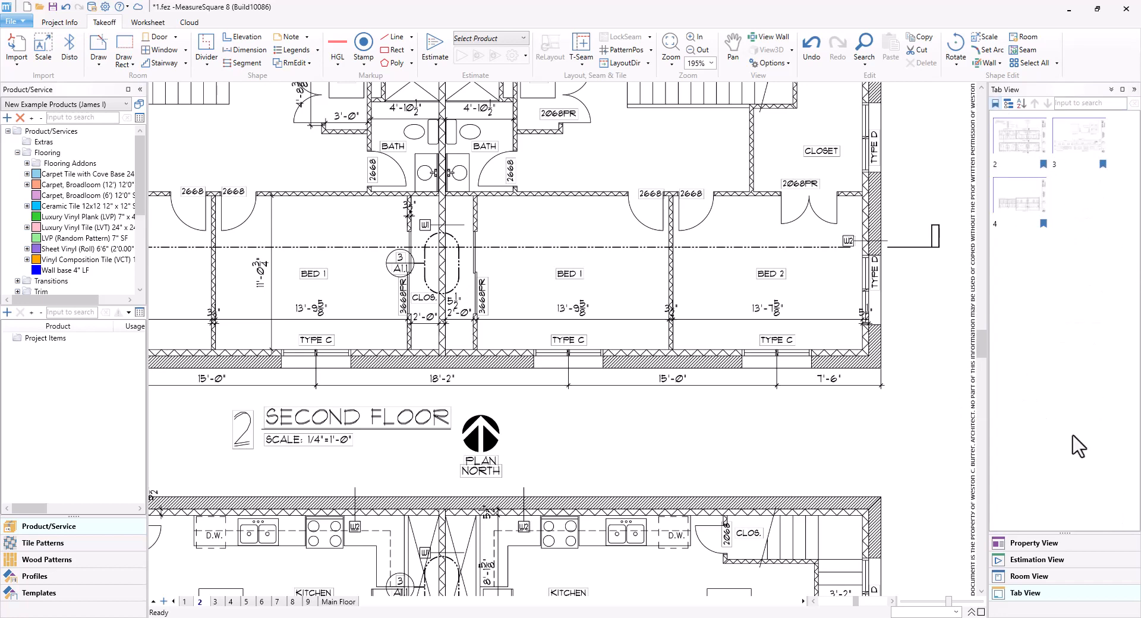
{"action": "mouse_move", "coordinate": [1084, 435]}
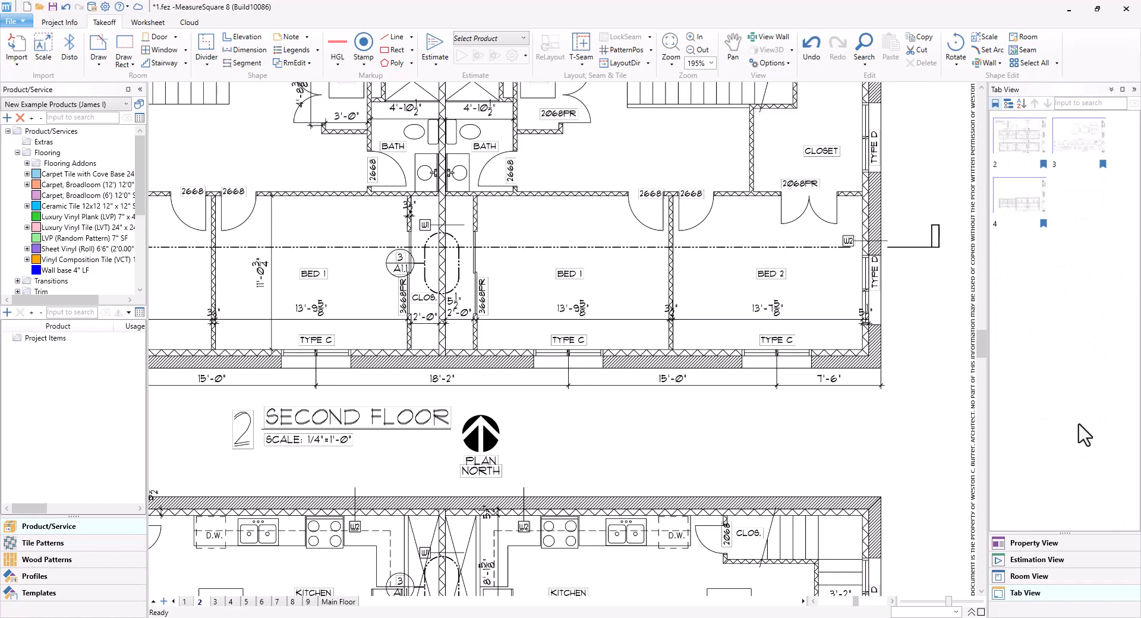
{"action": "mouse_move", "coordinate": [1010, 119]}
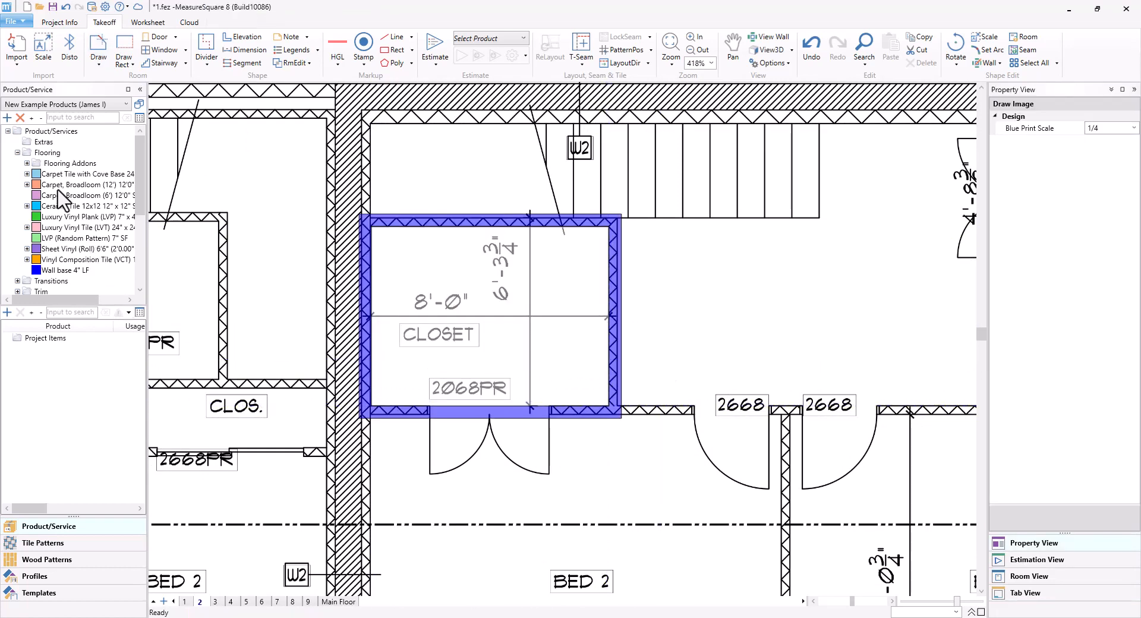
Step: Apply Carpet Tile with Cove Base to the closet, browse its add-ons, then cancel
{"action": "left_click", "coordinate": [83, 174]}
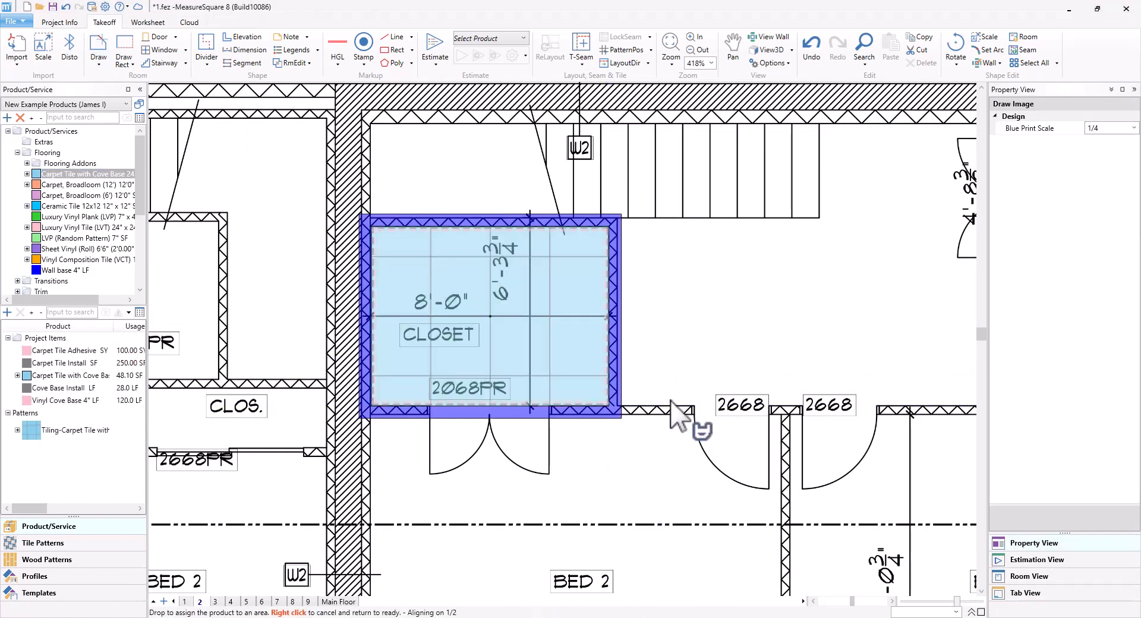
{"action": "left_click", "coordinate": [65, 375]}
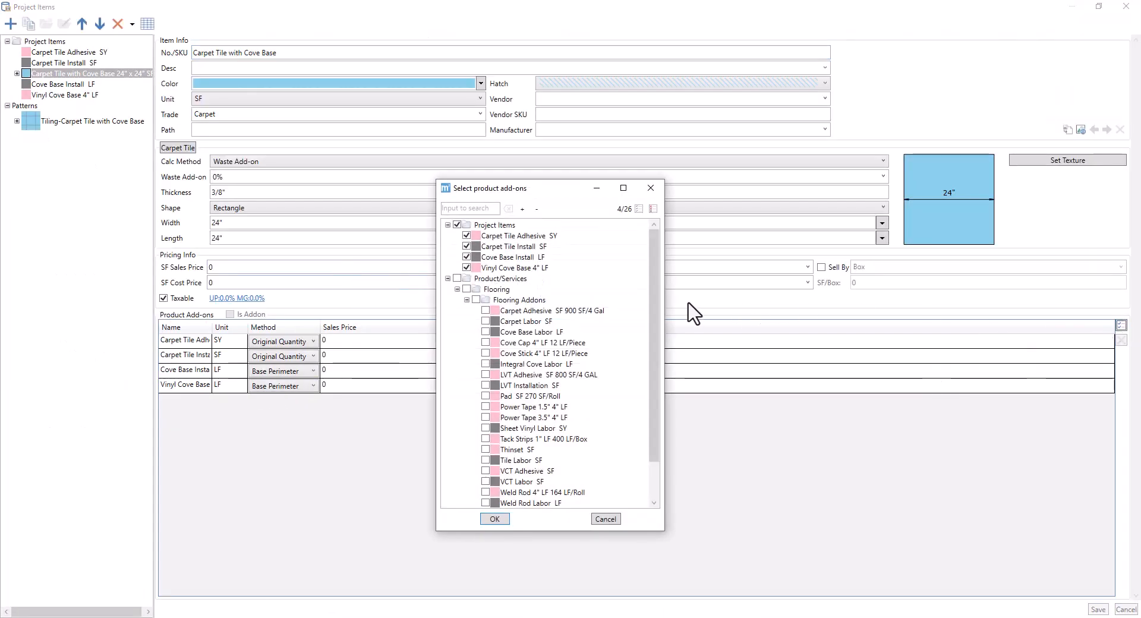
{"action": "scroll", "scroll_direction": "down", "scroll_amount": 3}
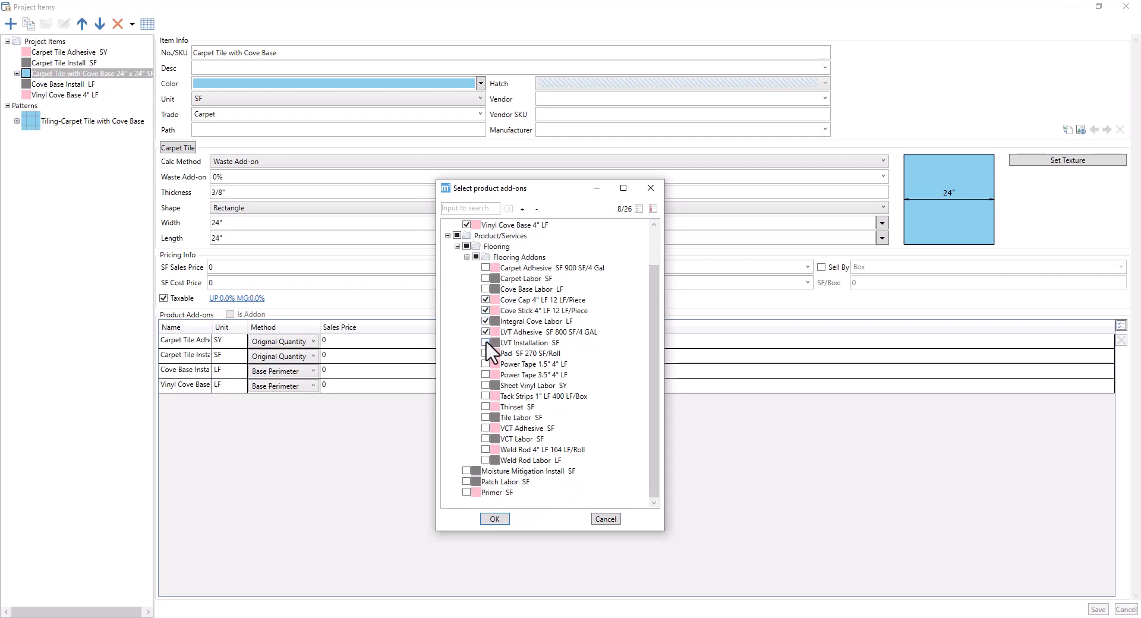
{"action": "left_click", "coordinate": [486, 343]}
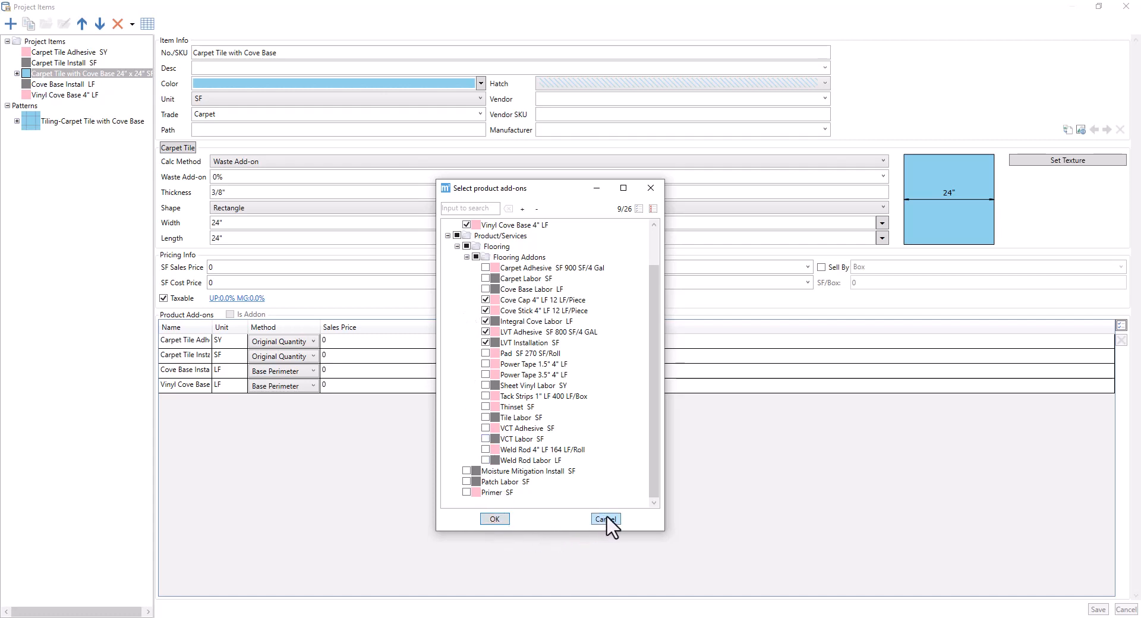
{"action": "left_click", "coordinate": [606, 519]}
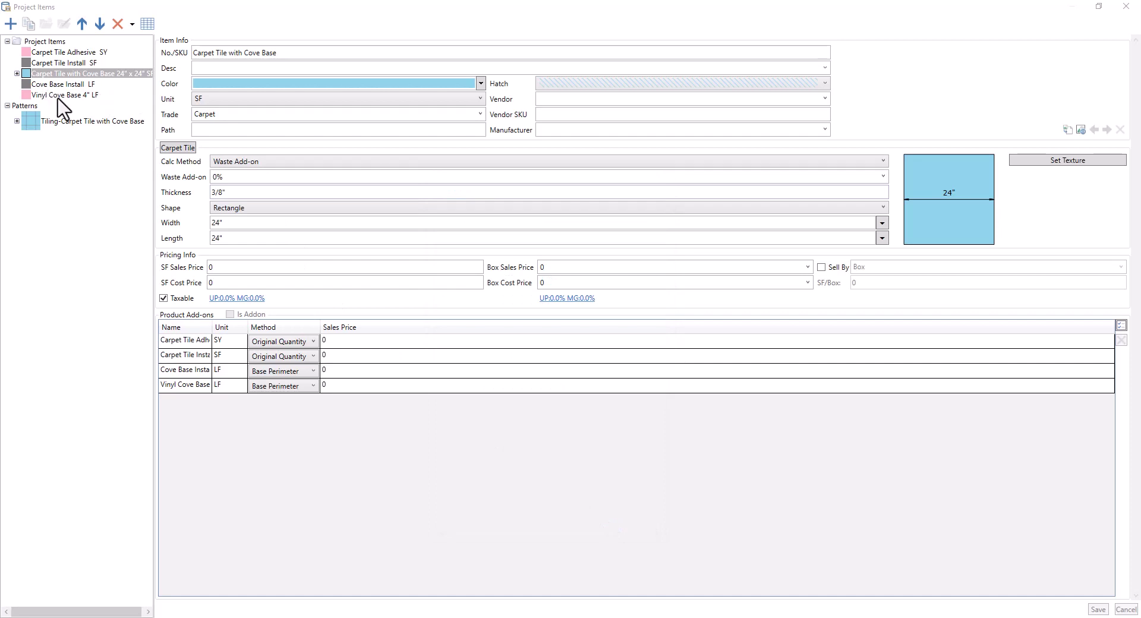
Step: Enter a length of 4 for Vinyl Cove Base 4" LF and close Project Items
{"action": "left_click", "coordinate": [68, 95]}
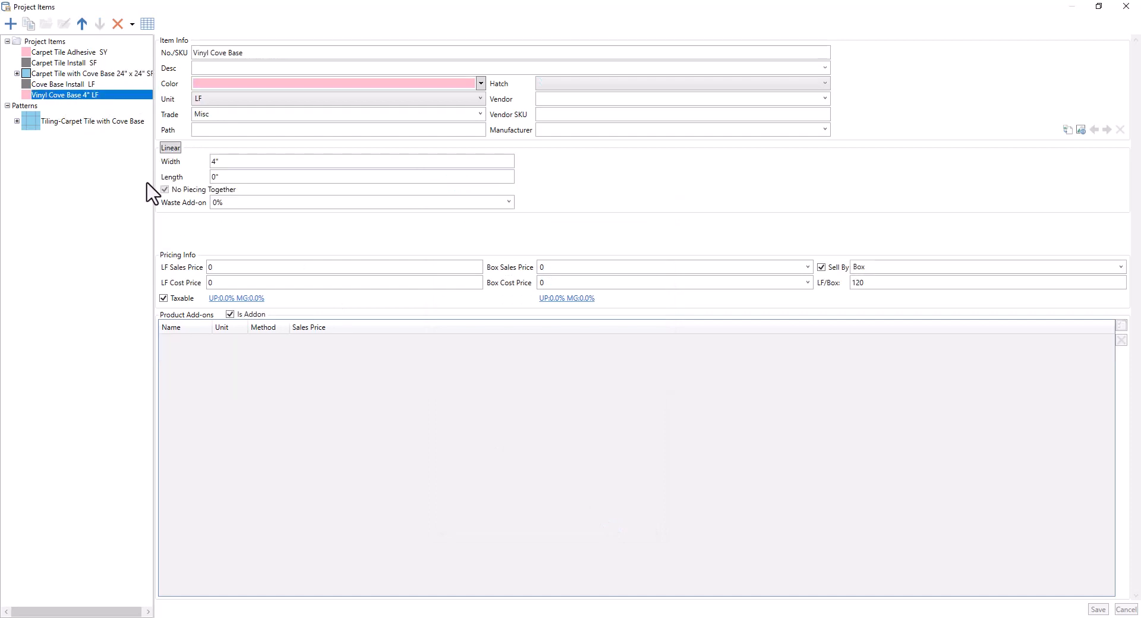
{"action": "mouse_move", "coordinate": [238, 181]}
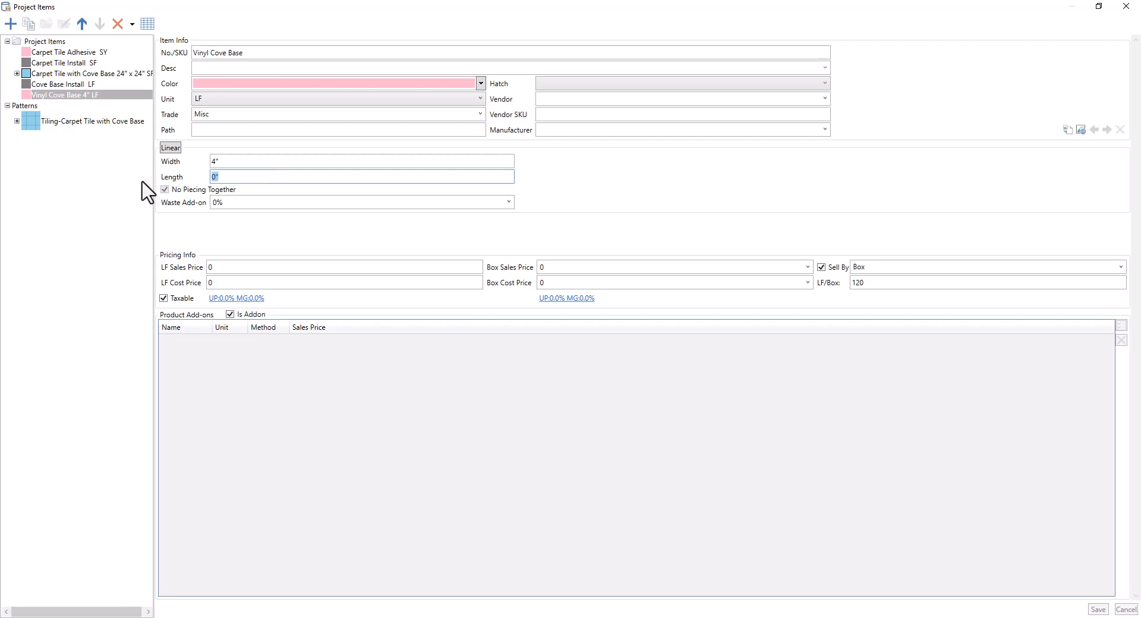
{"action": "type", "text": "4'"}
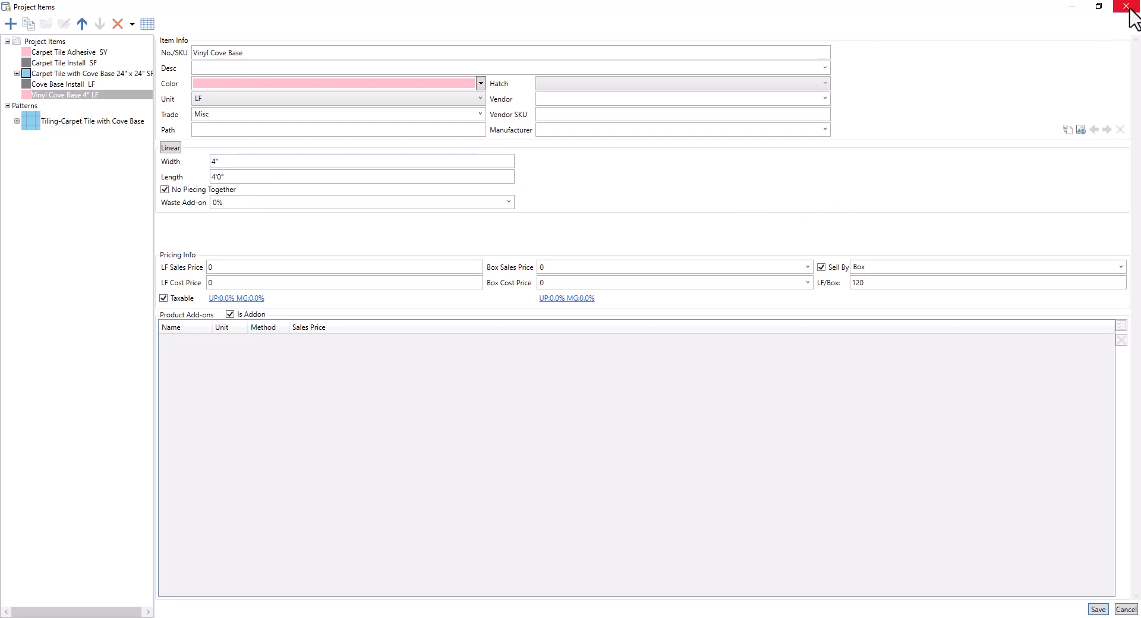
{"action": "left_click", "coordinate": [1126, 6]}
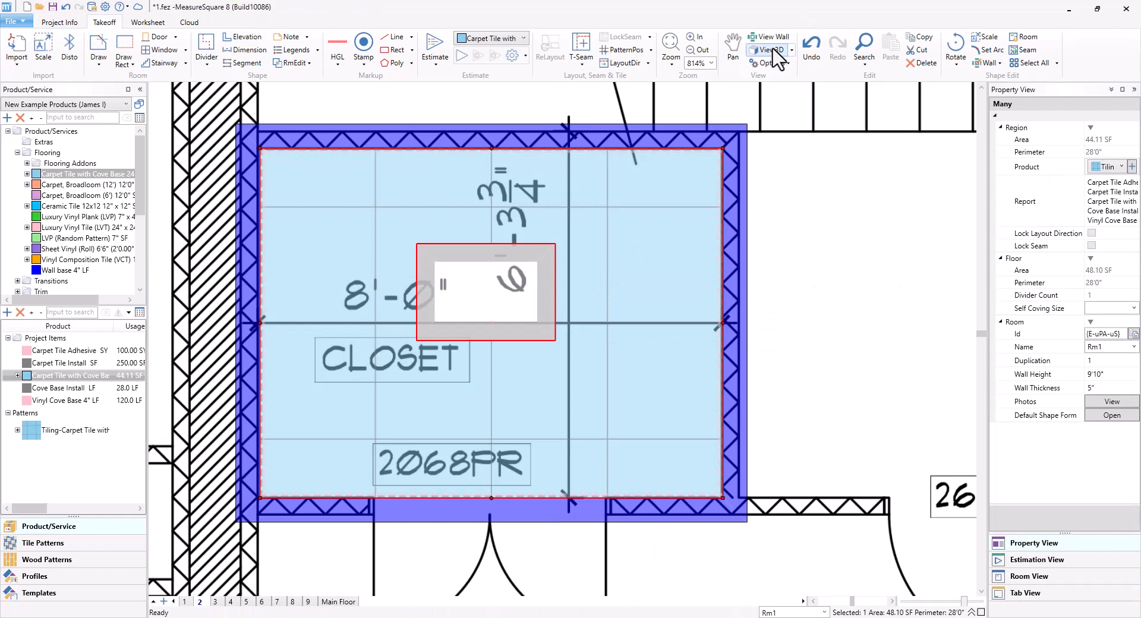
Step: Preview the carpet-tiled closet in 3D twice, returning to the 2D takeoff each time
{"action": "left_click", "coordinate": [768, 50]}
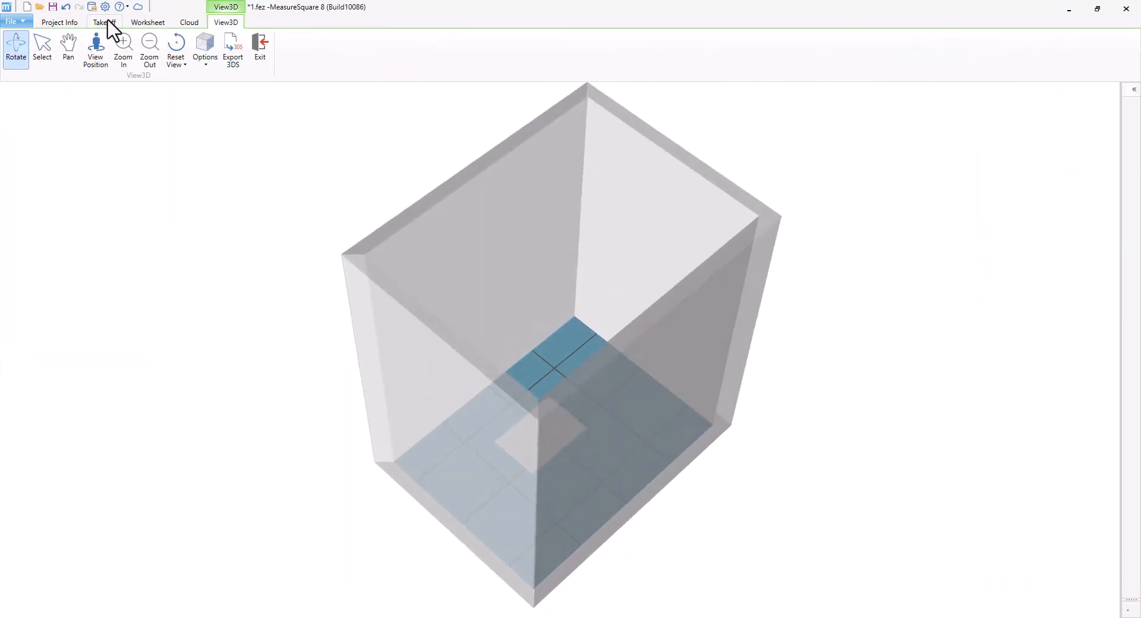
{"action": "left_click", "coordinate": [104, 22]}
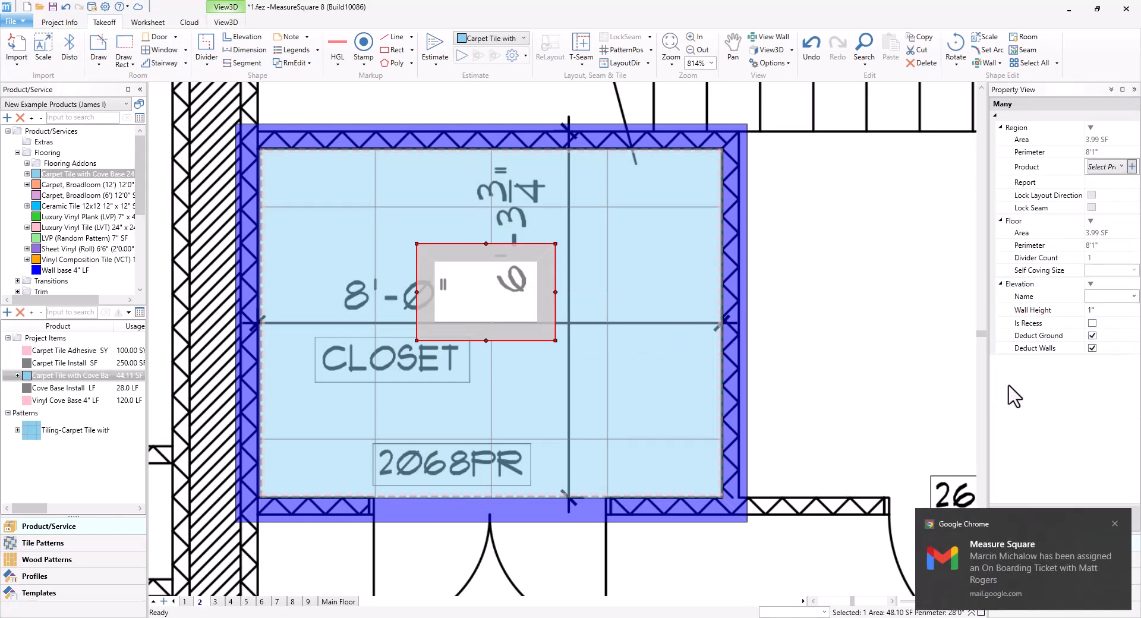
{"action": "left_click", "coordinate": [1091, 336]}
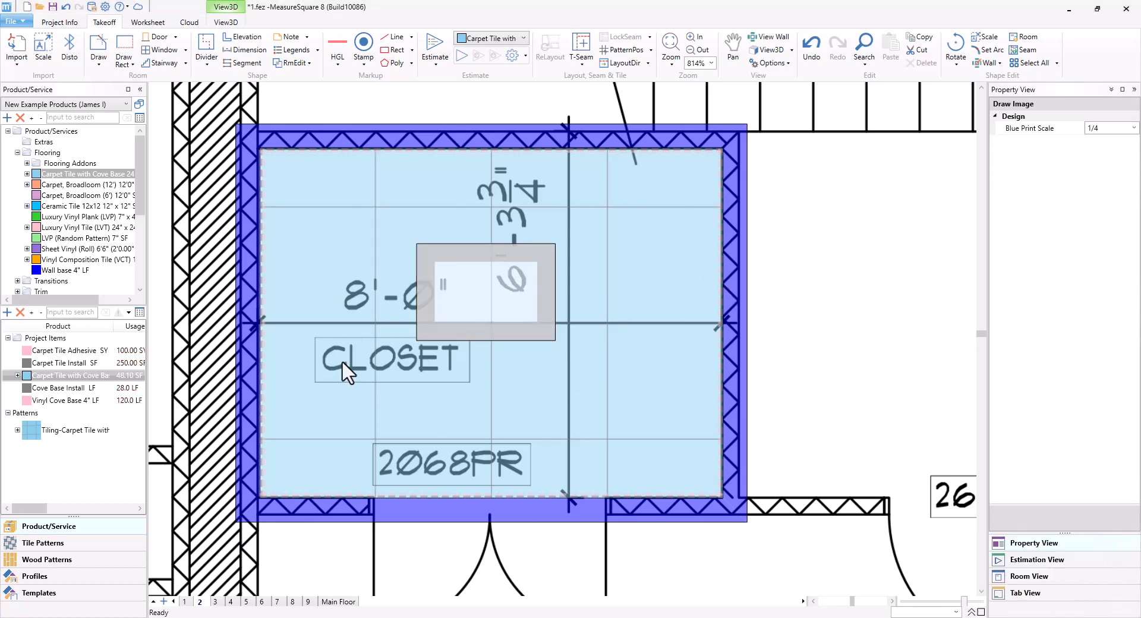
{"action": "left_click", "coordinate": [225, 7]}
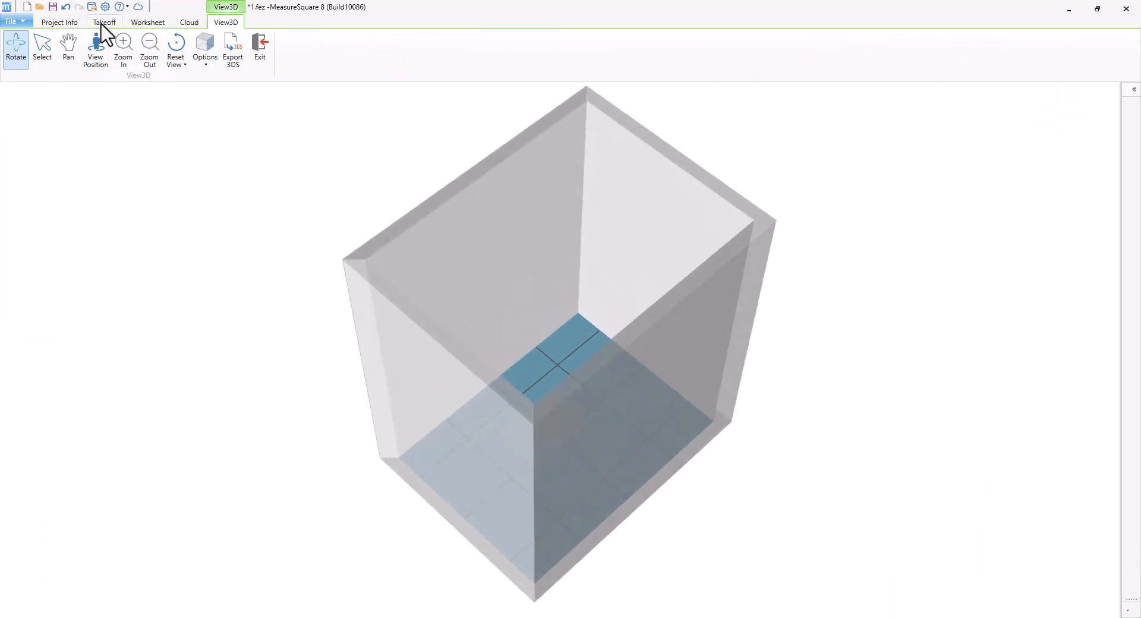
{"action": "left_click", "coordinate": [105, 23]}
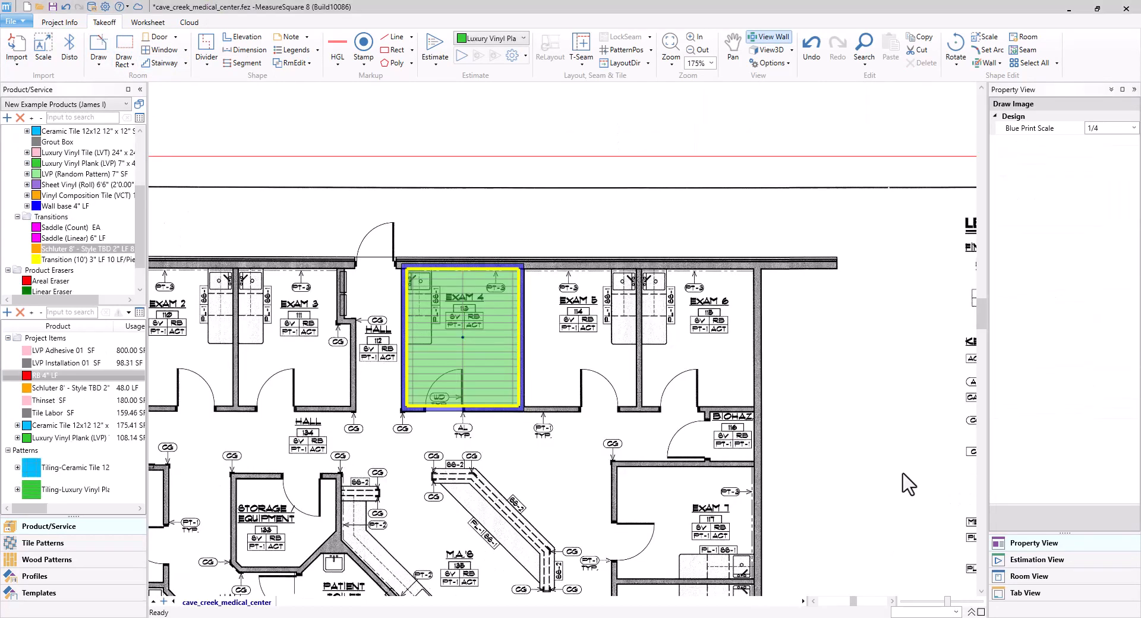
{"action": "mouse_move", "coordinate": [727, 362]}
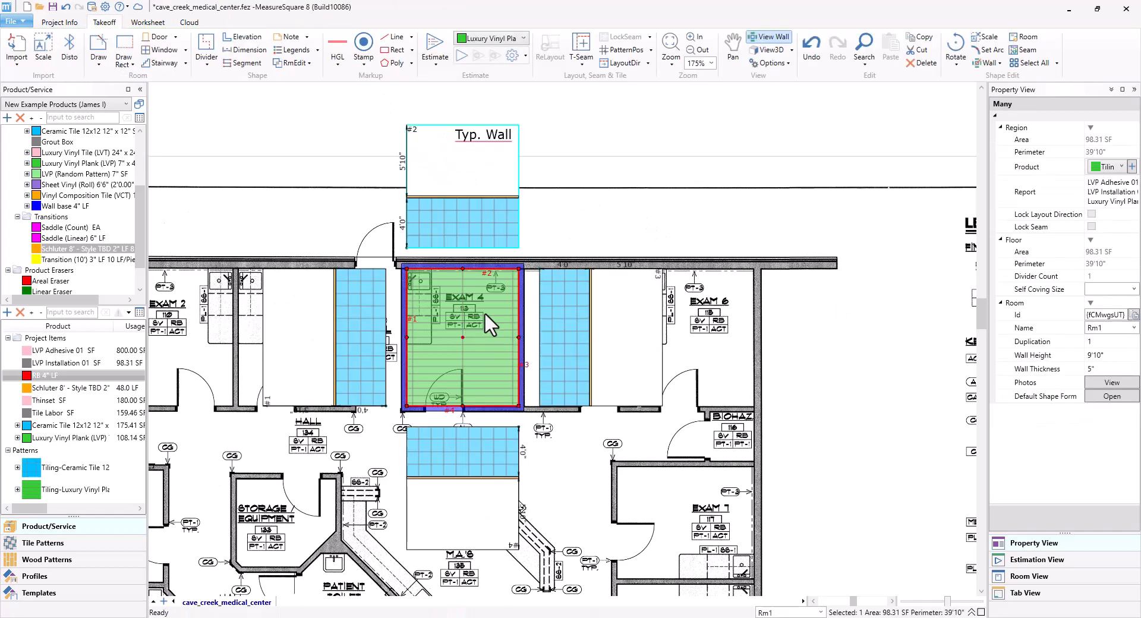
Step: Print the takeoff from the File menu with Room Detail and 3D View included
{"action": "left_click", "coordinate": [12, 20]}
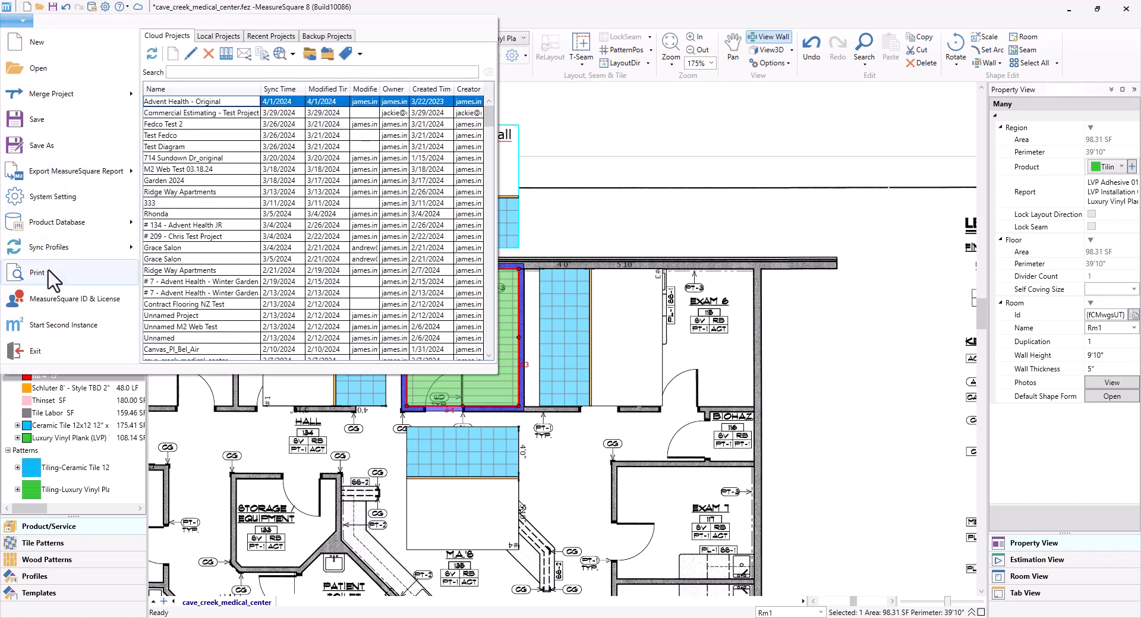
{"action": "left_click", "coordinate": [37, 272]}
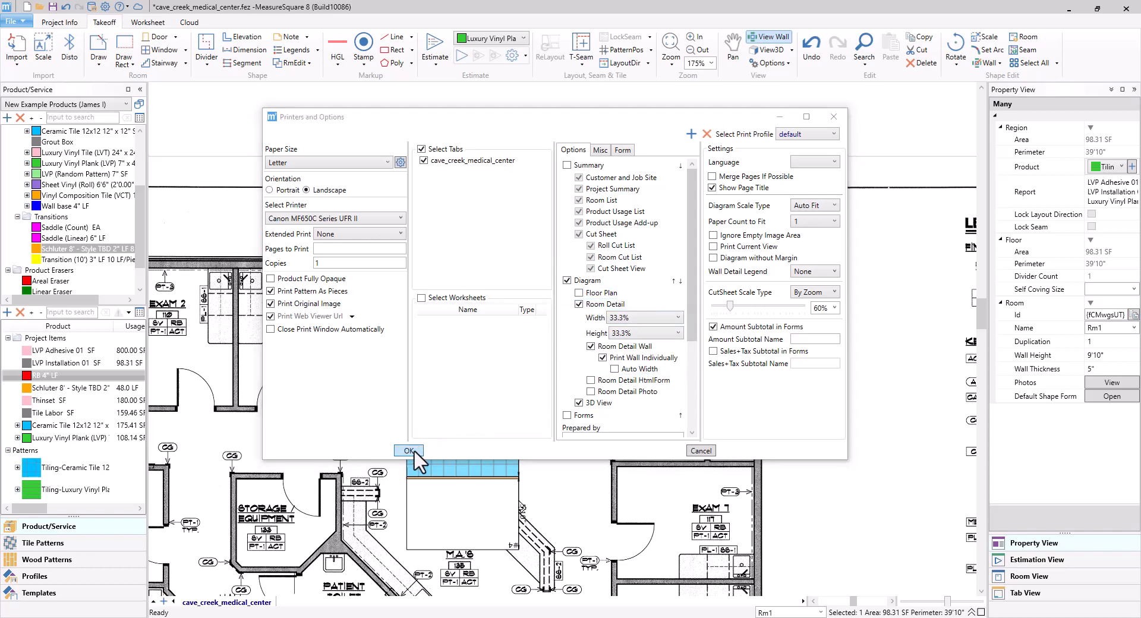
{"action": "left_click", "coordinate": [409, 450]}
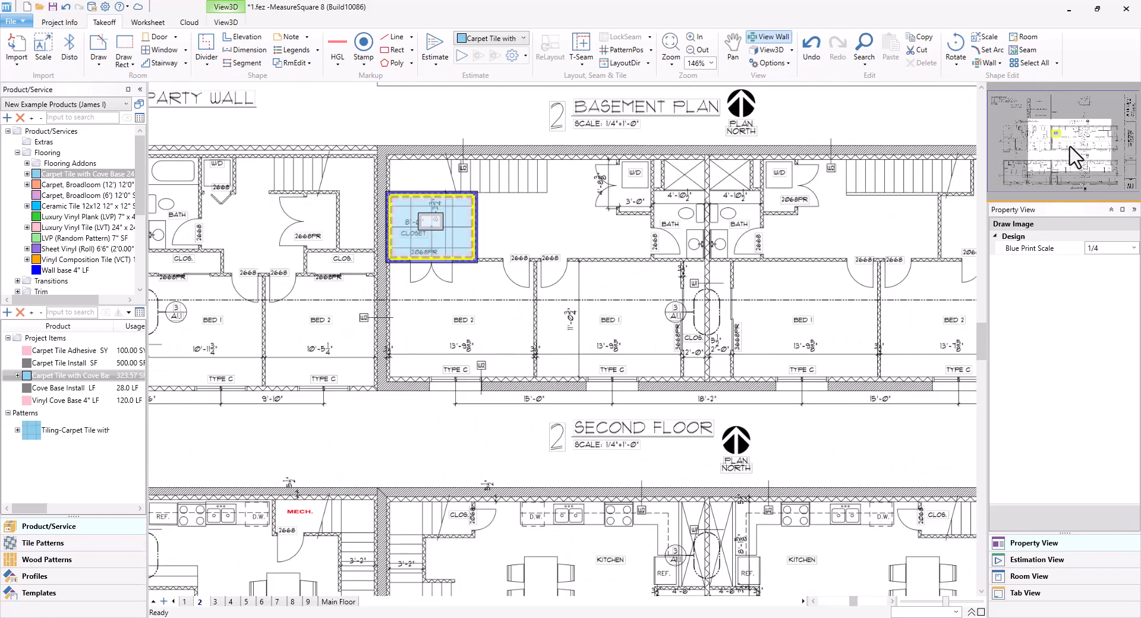
{"action": "mouse_move", "coordinate": [415, 379]}
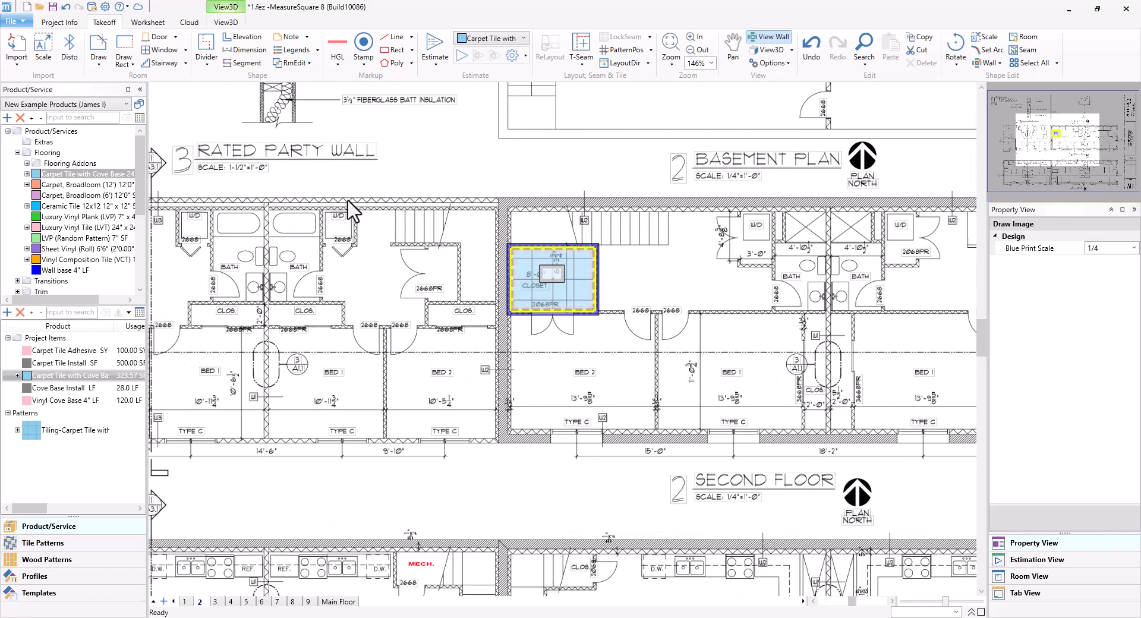
Step: Switch from the basement plan to the Worksheet tab
{"action": "left_click", "coordinate": [148, 22]}
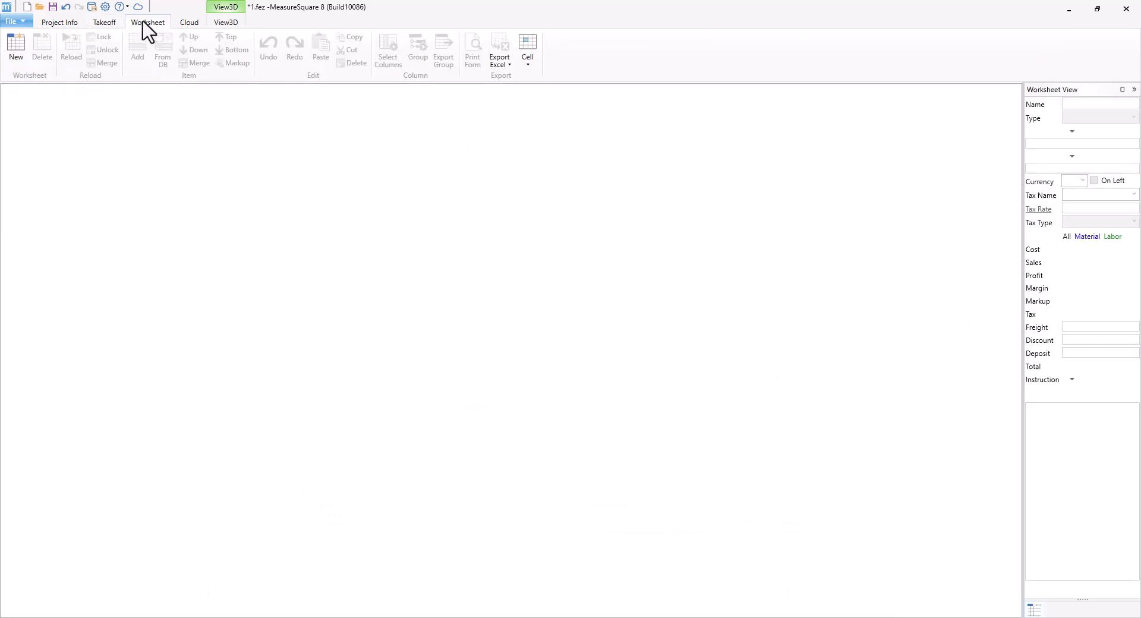
Step: Create a new Proposal worksheet styled By Product and Addon, importing project estimation
{"action": "left_click", "coordinate": [16, 46]}
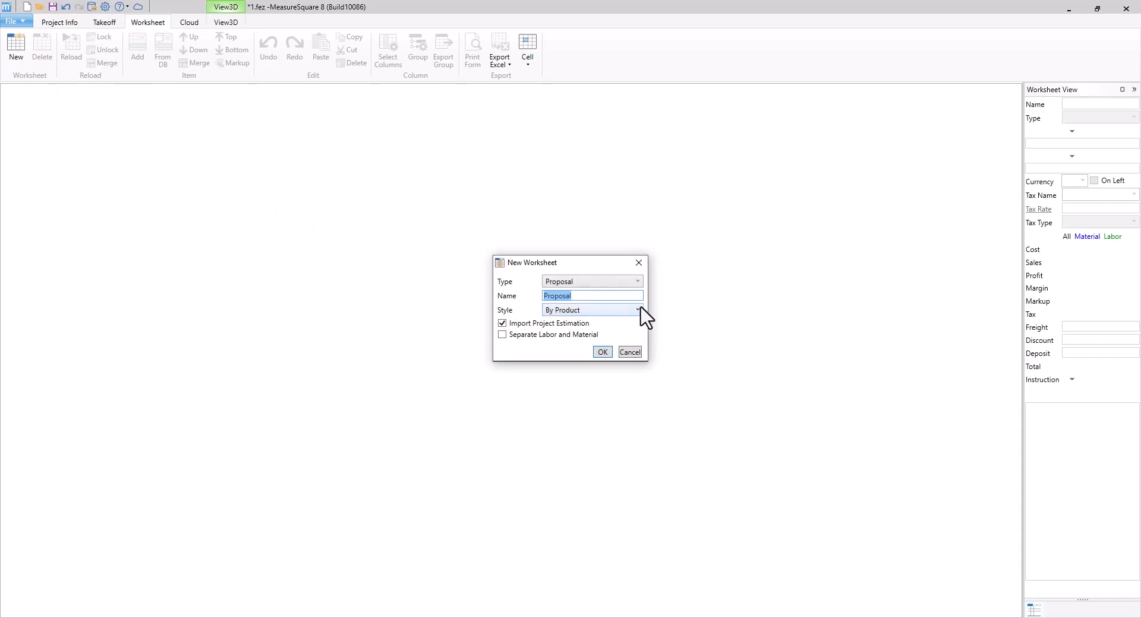
{"action": "left_click", "coordinate": [637, 309]}
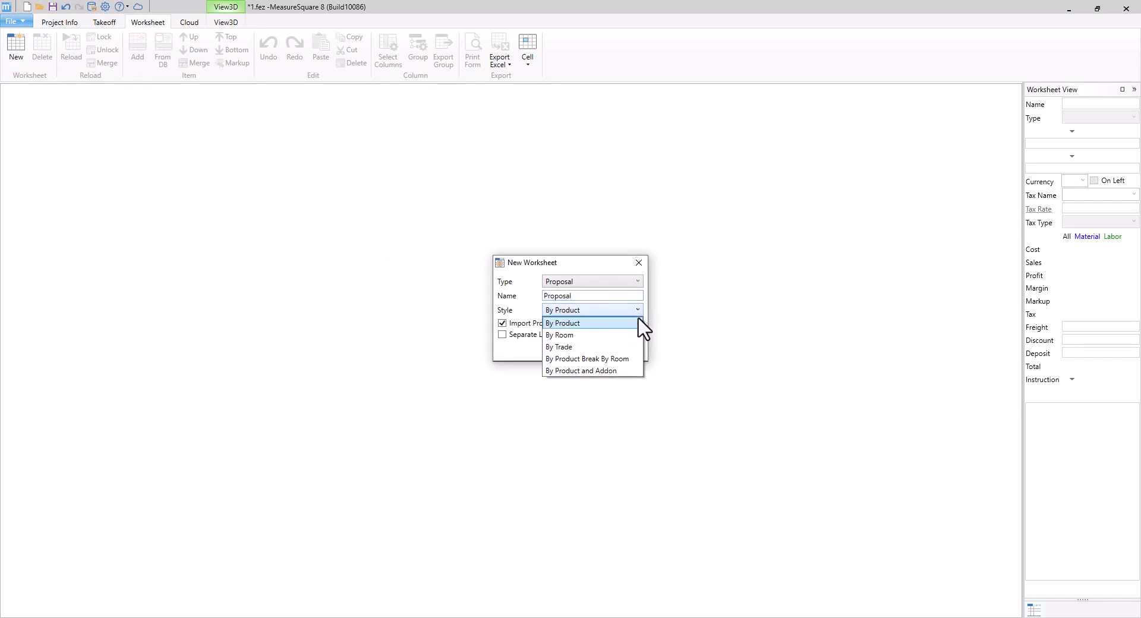
{"action": "left_click", "coordinate": [580, 371]}
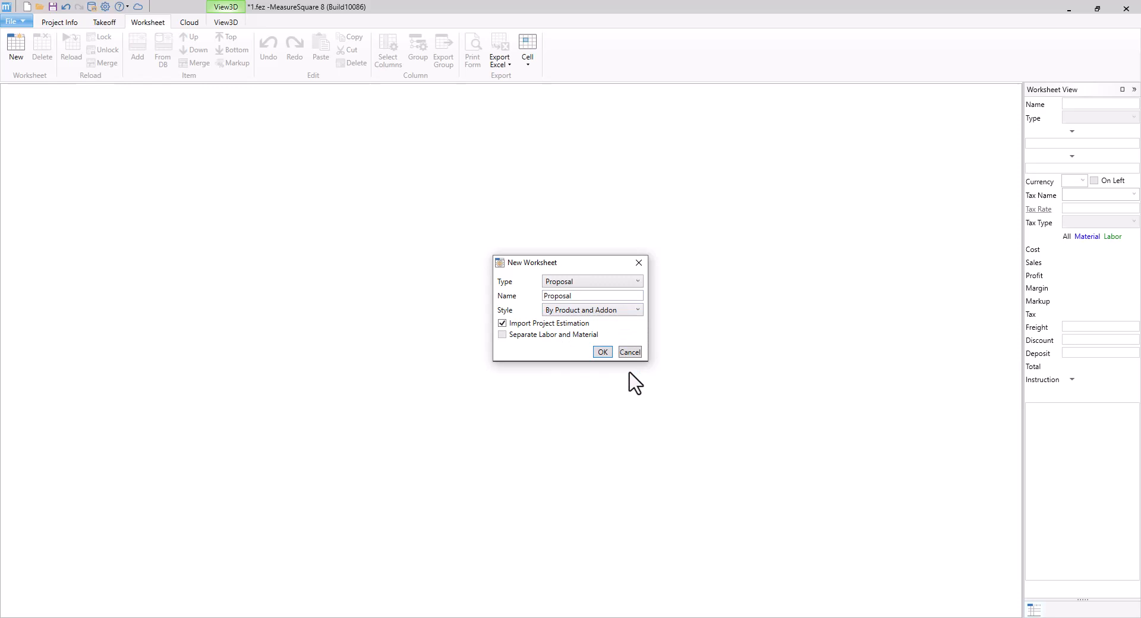
{"action": "left_click", "coordinate": [603, 351]}
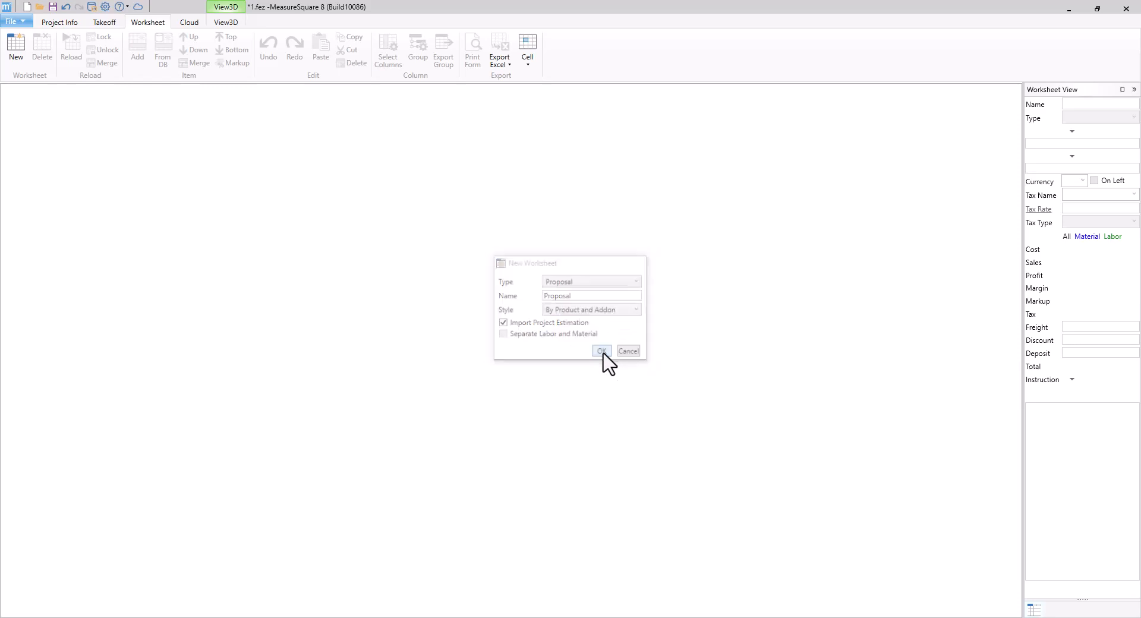
{"action": "left_click", "coordinate": [601, 350]}
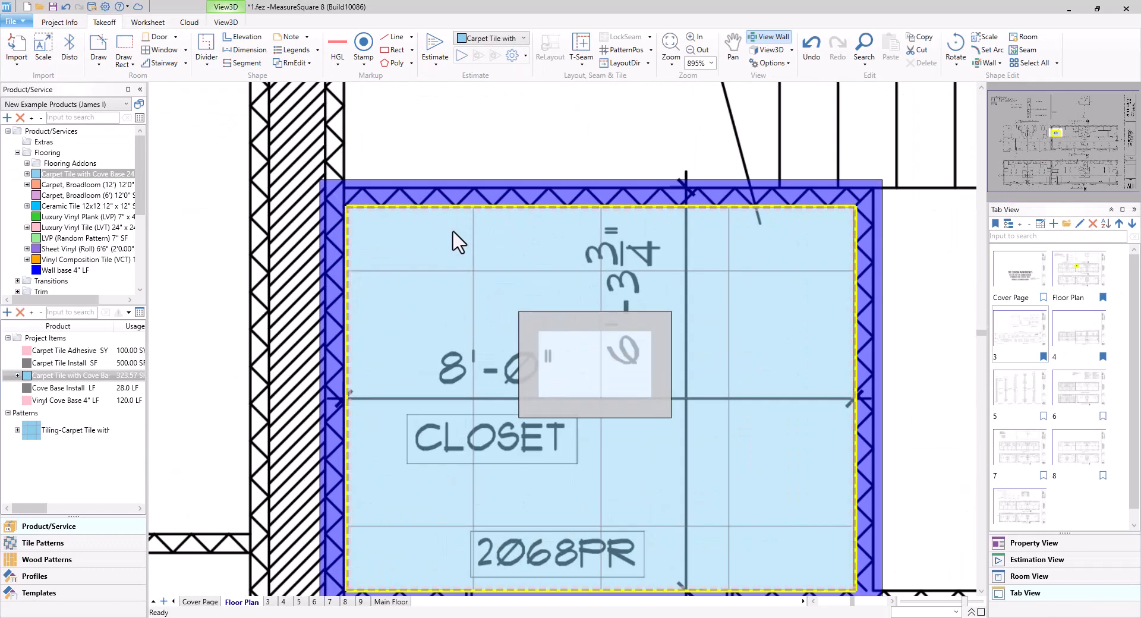
Step: Select the closet, orbit its tiled walls in 3D, return to 2D and use View Wall
{"action": "left_click", "coordinate": [157, 36]}
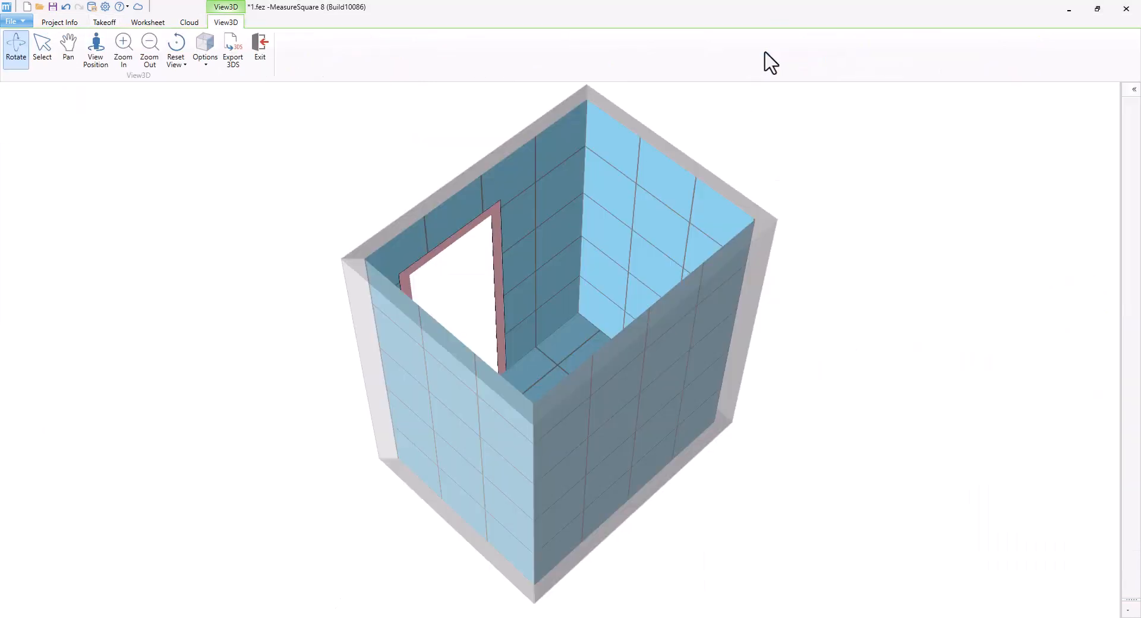
{"action": "left_click_drag", "start_coordinate": [770, 62], "coordinate": [538, 200]}
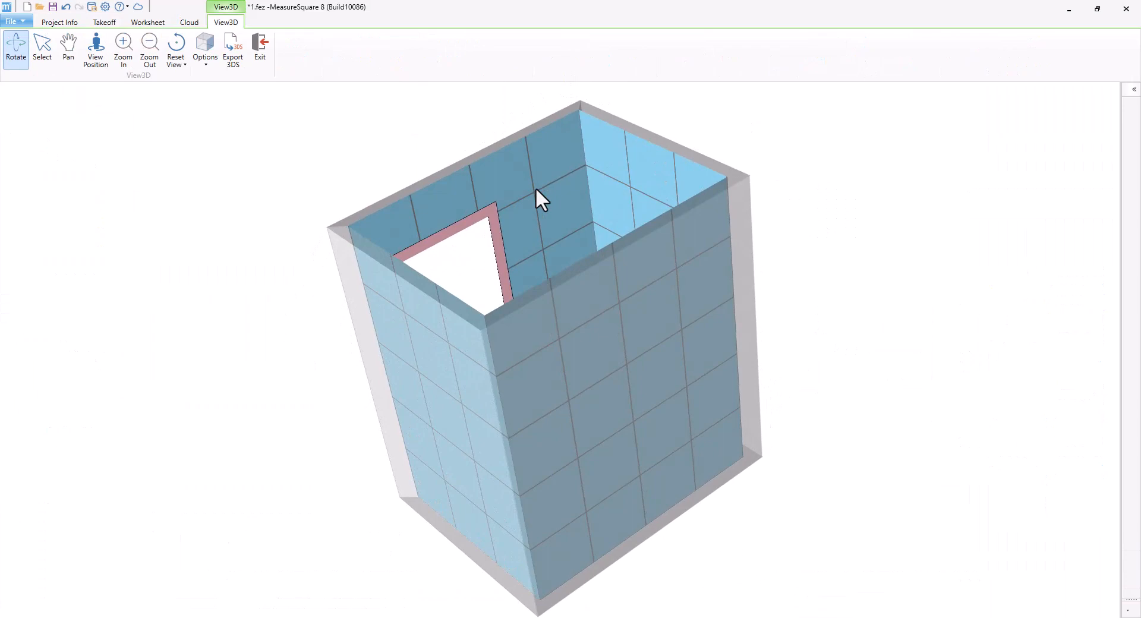
{"action": "left_click", "coordinate": [105, 23]}
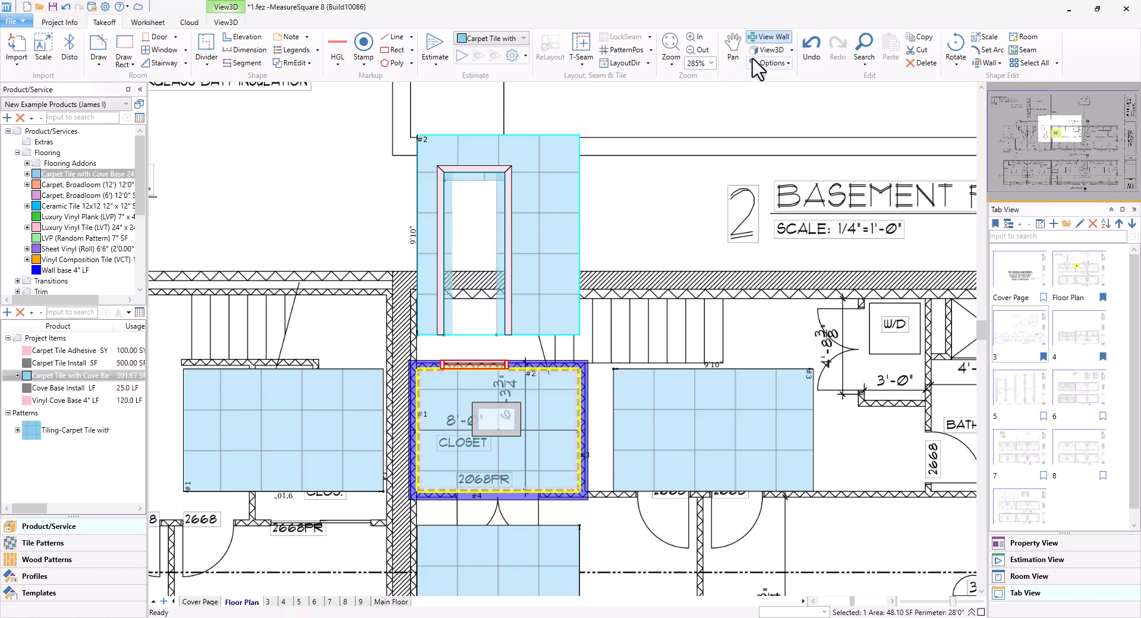
{"action": "left_click", "coordinate": [772, 36]}
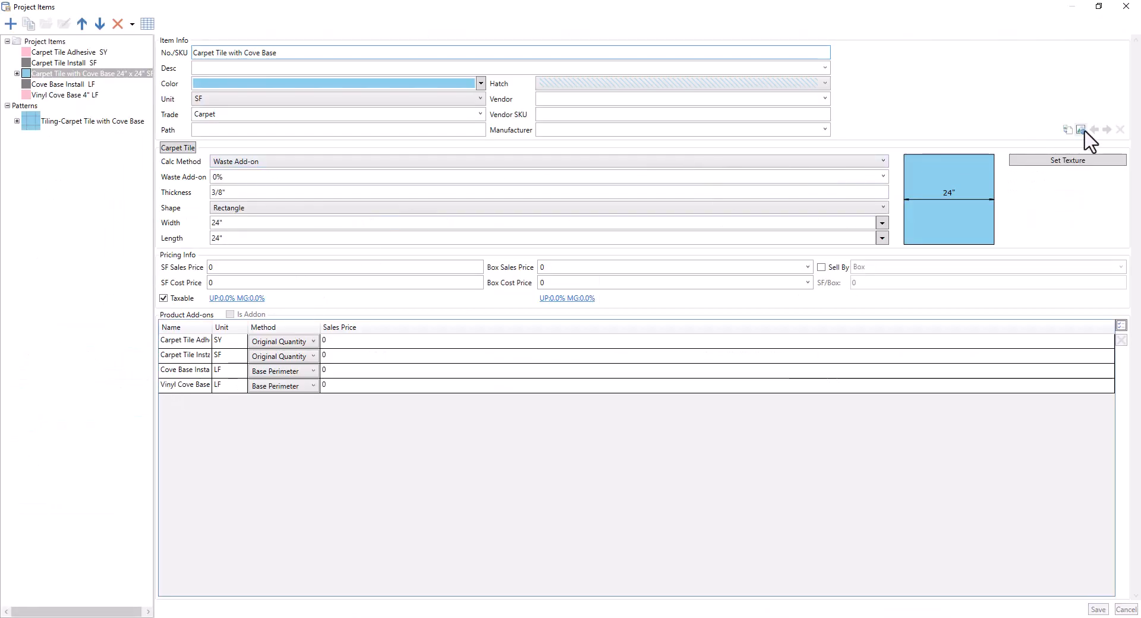
Step: Open the Carpet Tile with Cove Base item details to review its add-ons
{"action": "left_click", "coordinate": [1080, 129]}
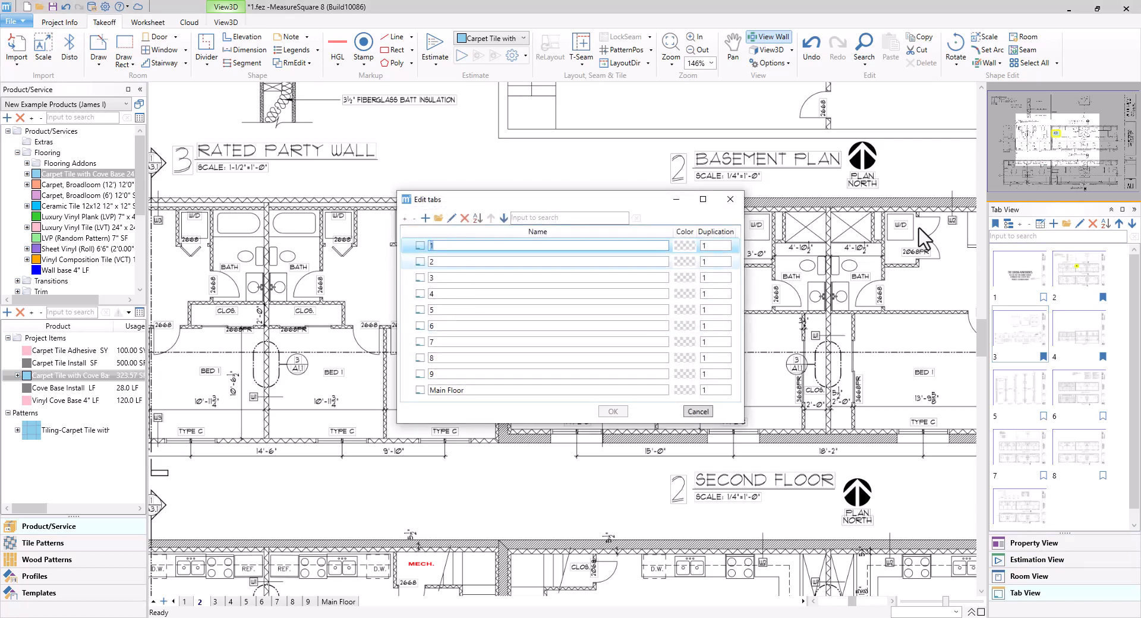
Step: Name the first two plan tabs 'Cover Page' and 'Floor Plan'
{"action": "type", "text": "Cover Page"}
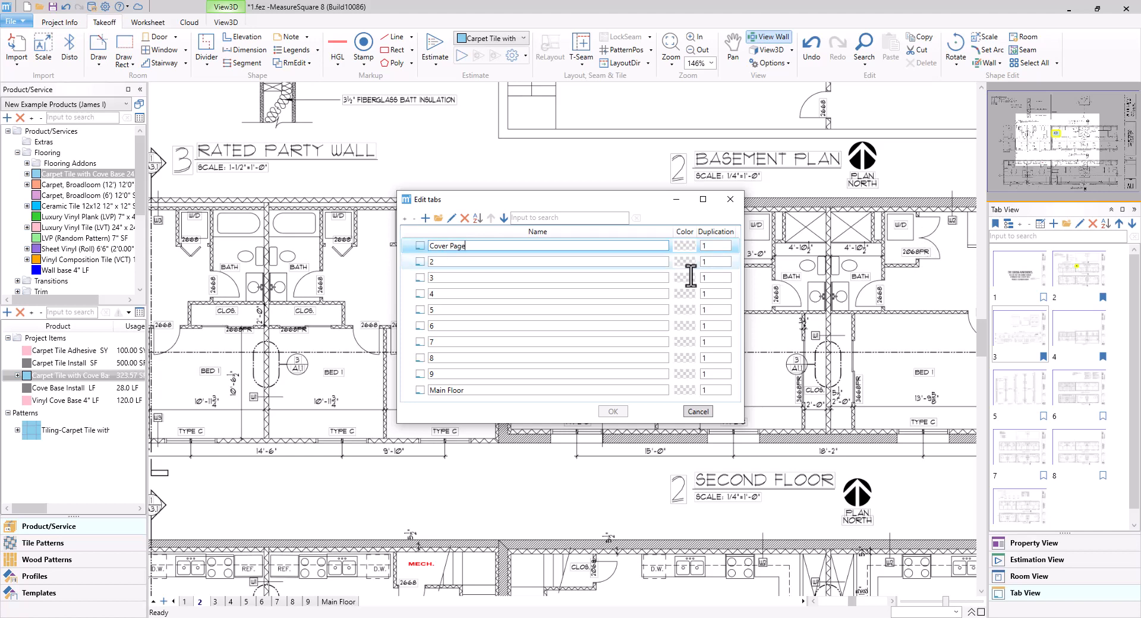
{"action": "type", "text": "F"}
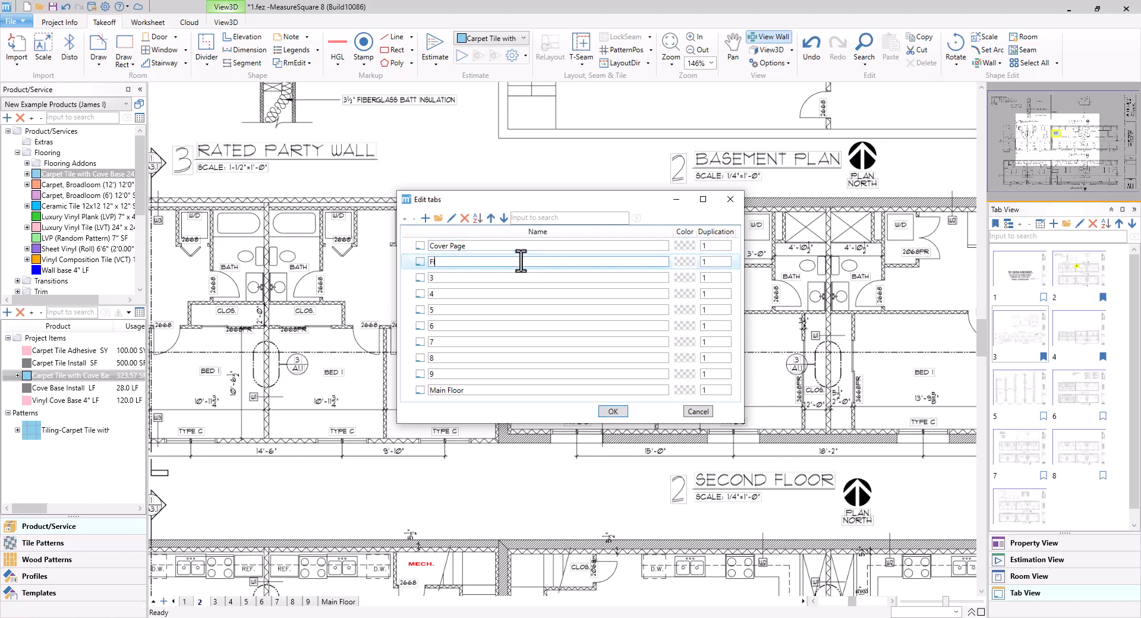
{"action": "type", "text": "loor Plan"}
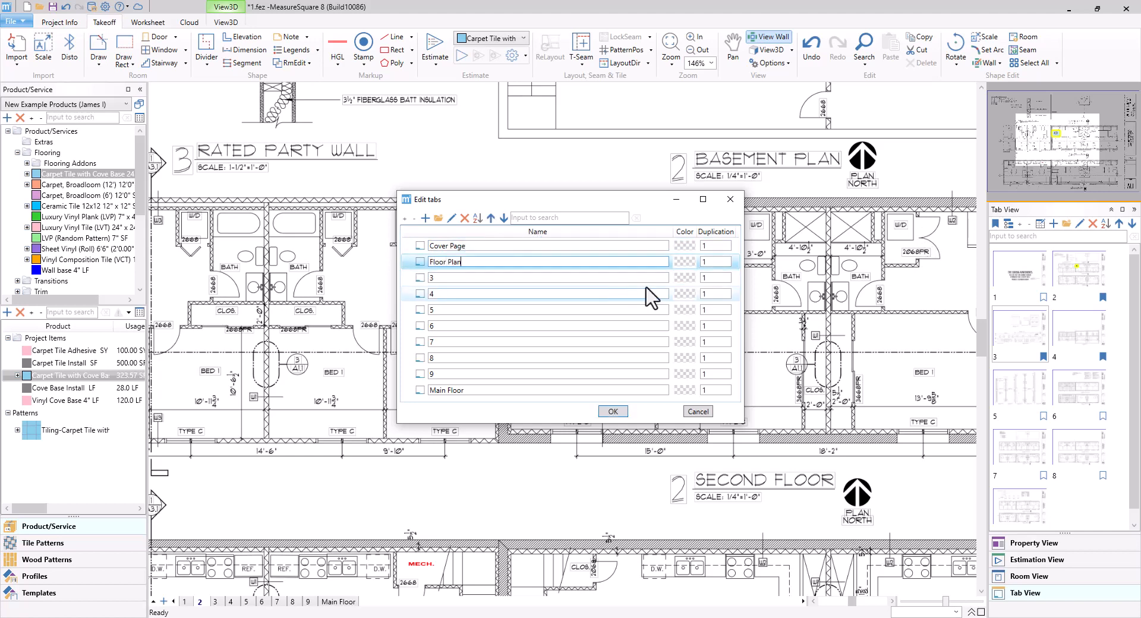